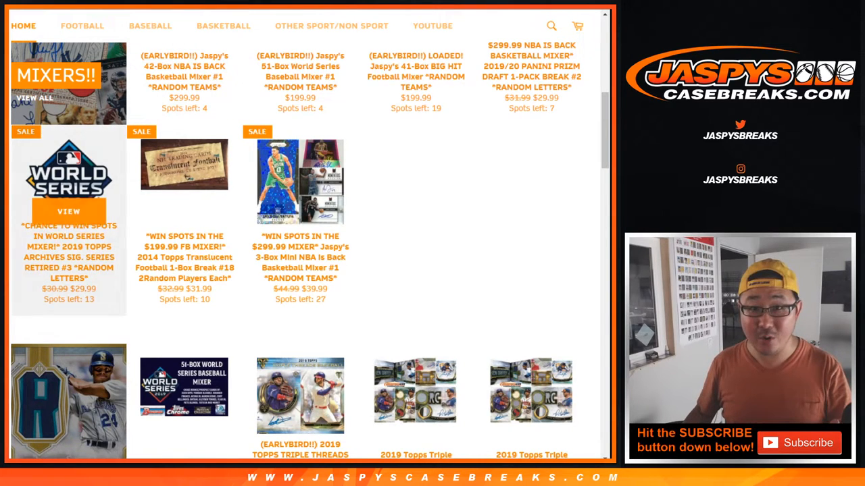
# Step: Open the World Series mixer random-letters break from the JaspysCaseBreaks store and view its 21 letter spots
pyautogui.scroll(3)
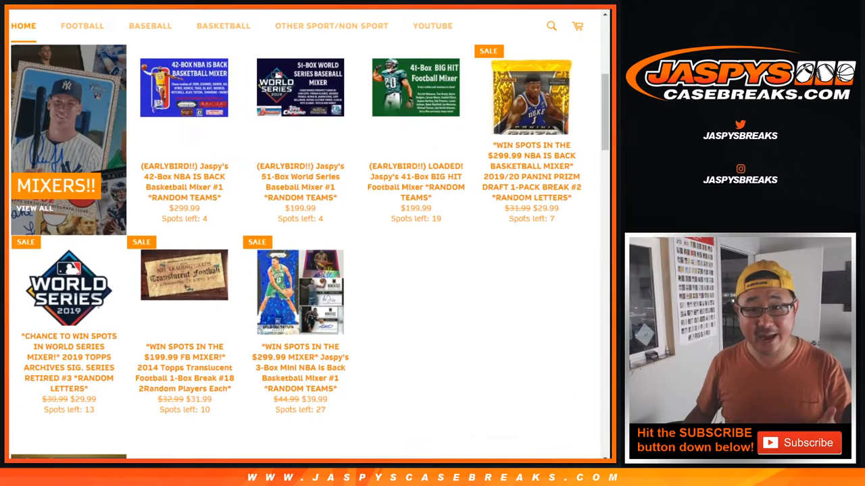
pyautogui.moveTo(300, 88)
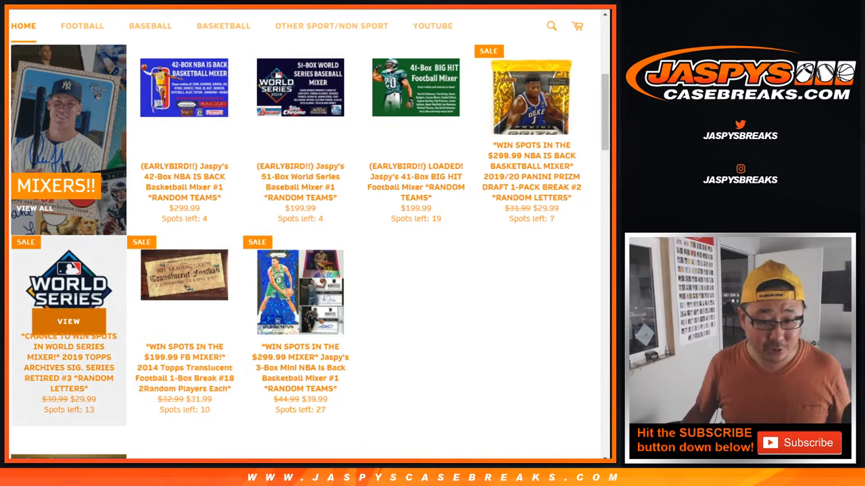
pyautogui.click(68, 322)
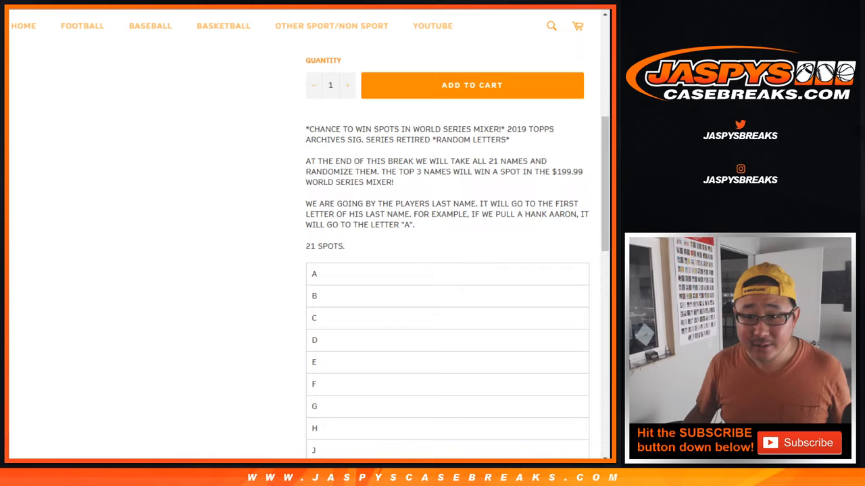
pyautogui.moveTo(383, 171); pyautogui.dragTo(480, 170)
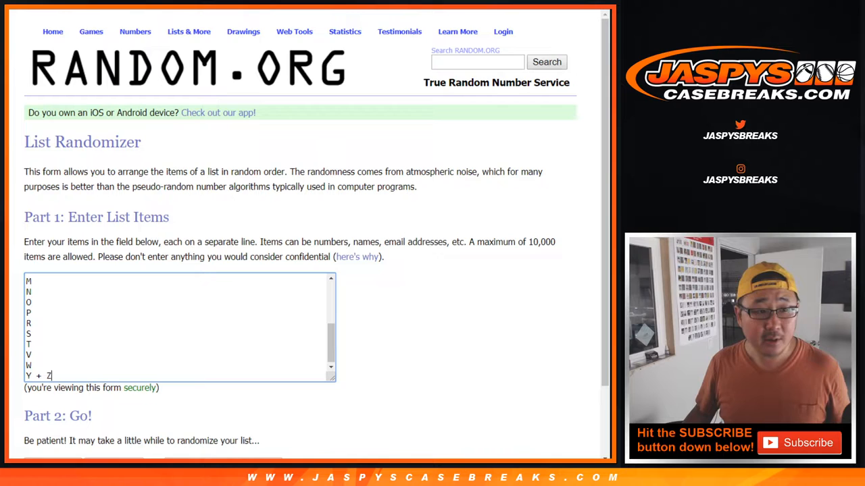
# Step: Randomize the 21 pasted participant names, then reshuffle them three more times
pyautogui.scroll(-3)
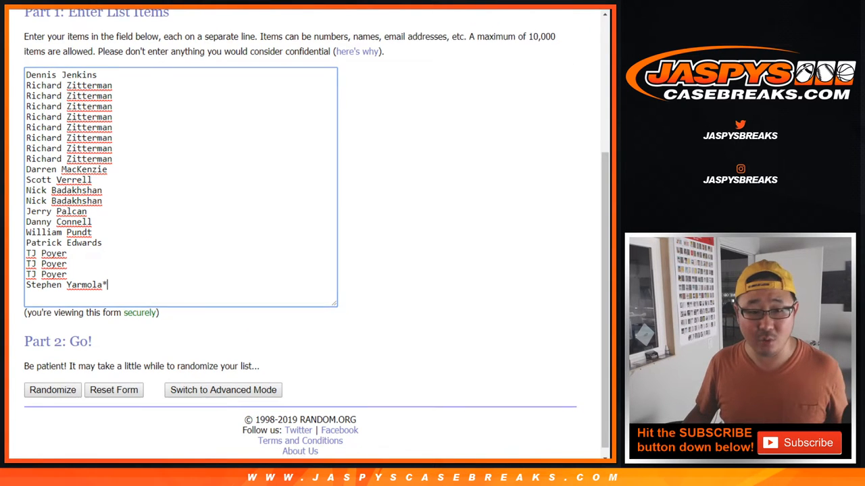
pyautogui.click(51, 389)
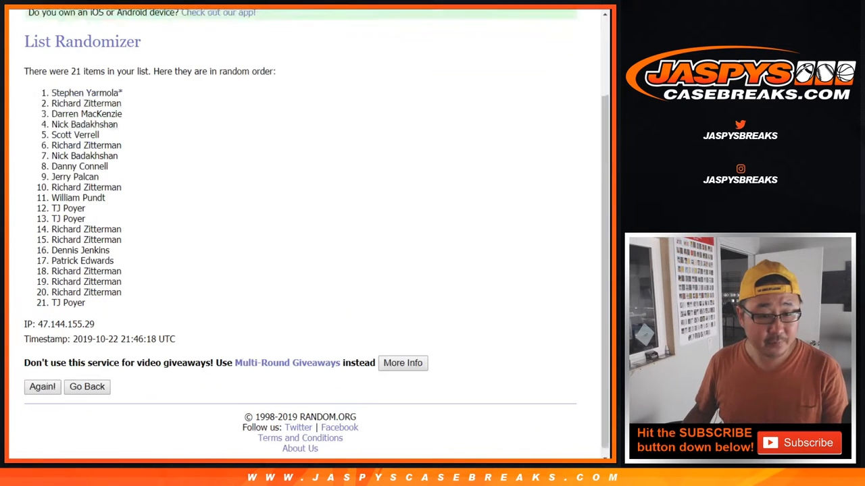
pyautogui.click(42, 386)
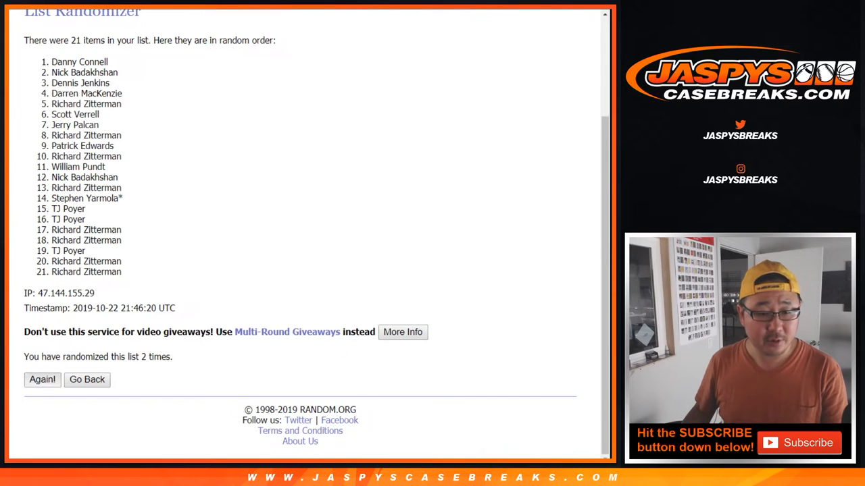
pyautogui.click(42, 379)
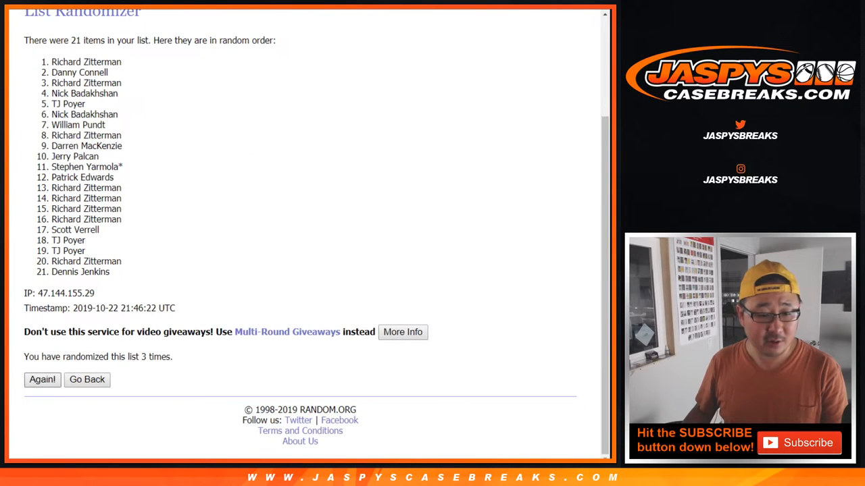
pyautogui.click(41, 378)
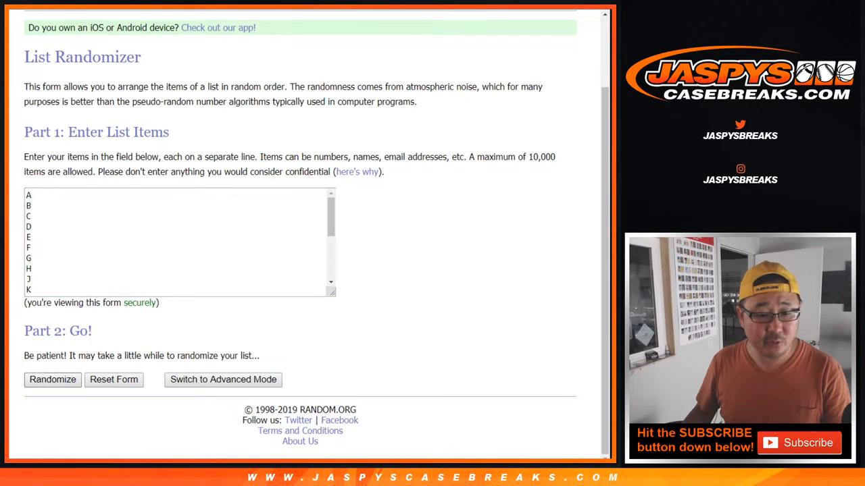
# Step: Randomize the 21 letter spots, then reshuffle them three more times
pyautogui.click(51, 378)
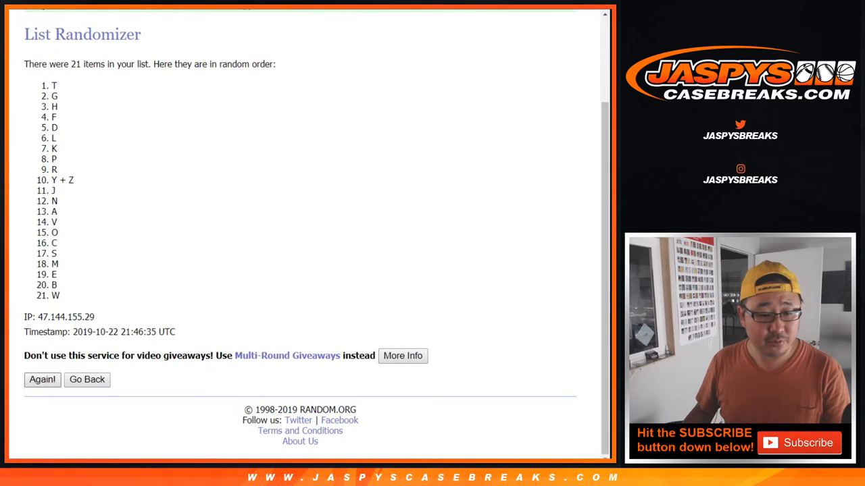
pyautogui.click(42, 380)
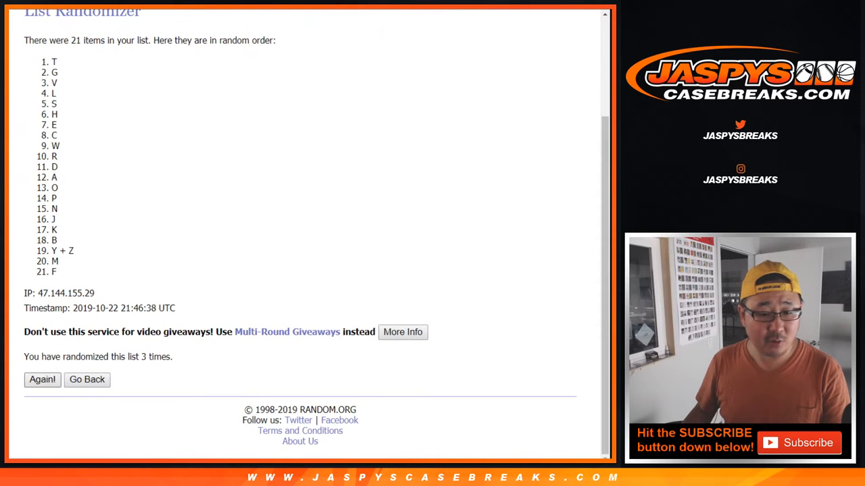
pyautogui.click(41, 378)
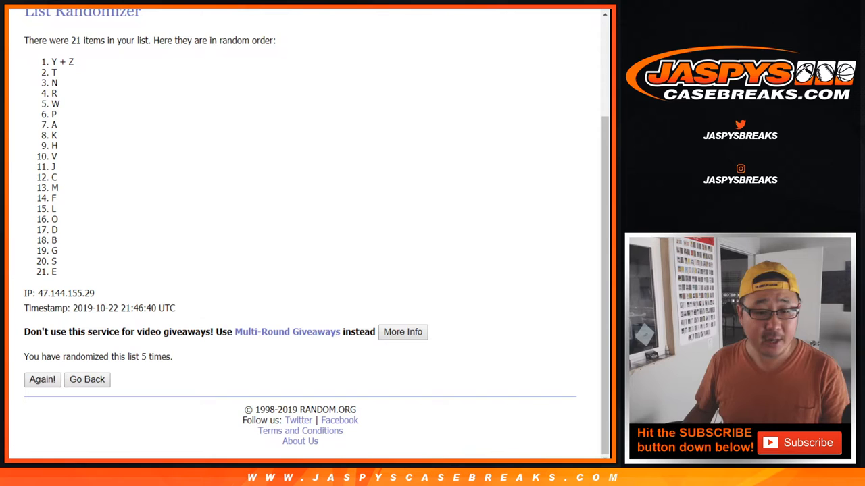
pyautogui.click(42, 379)
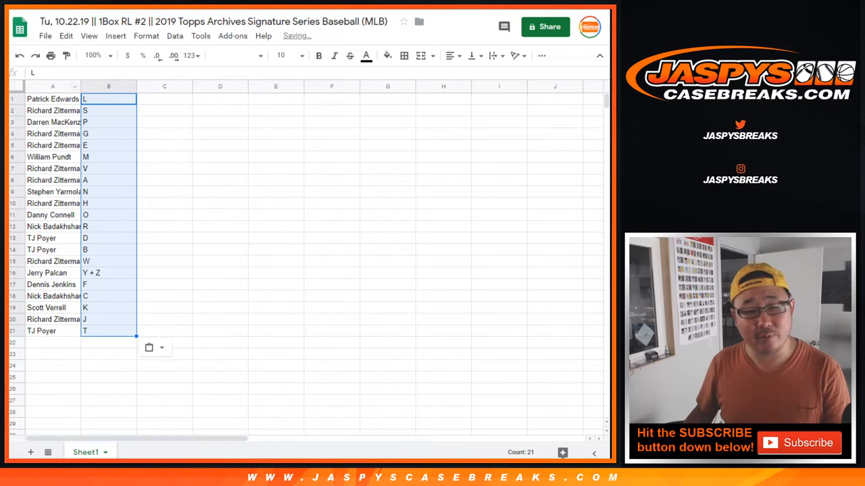
pyautogui.click(233, 56)
pyautogui.write('14')
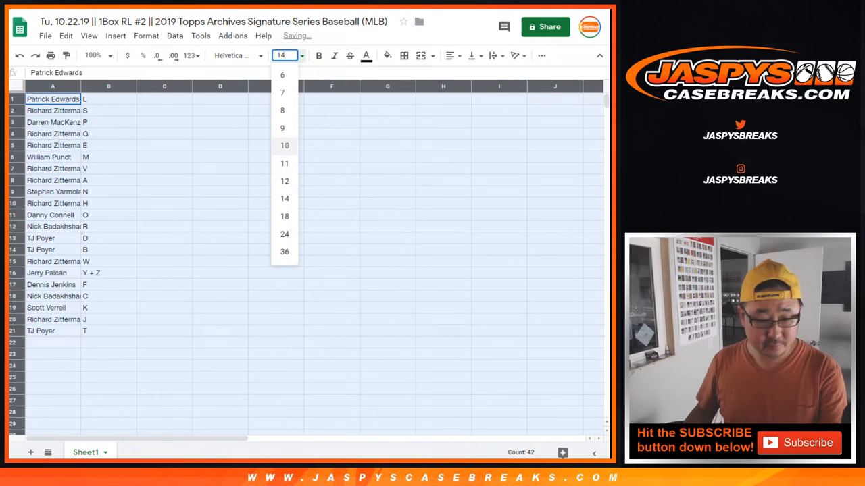
pyautogui.click(284, 198)
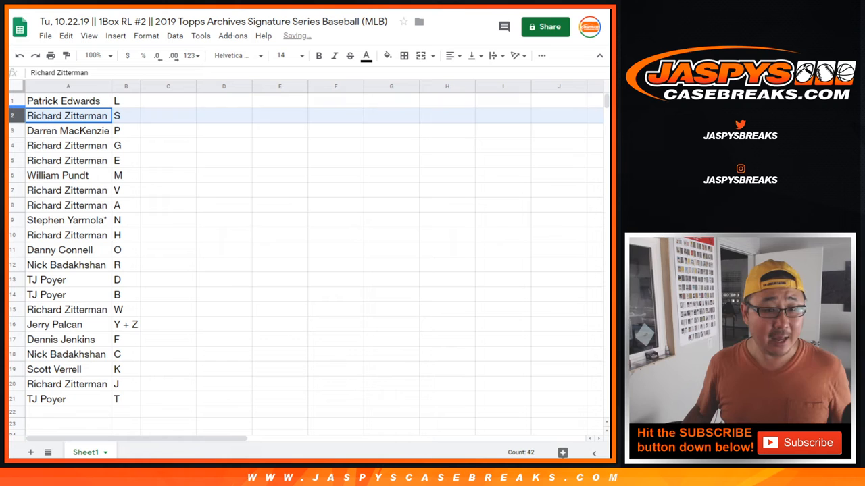
pyautogui.click(68, 130)
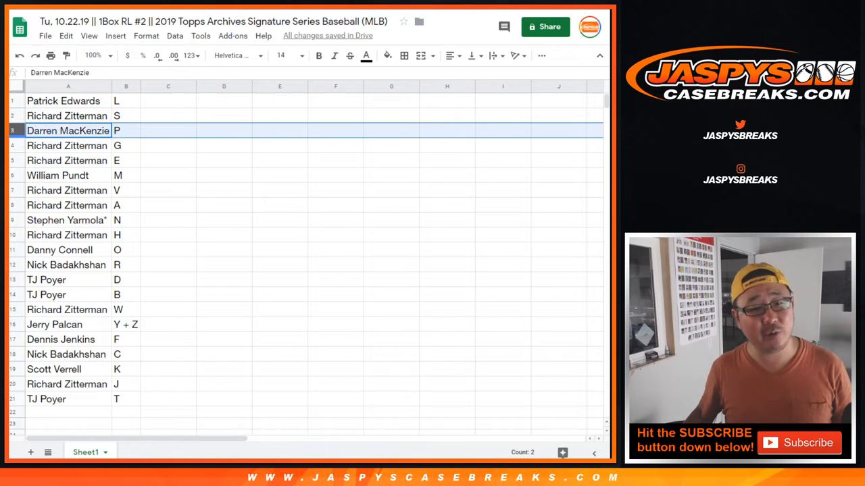
pyautogui.click(57, 176)
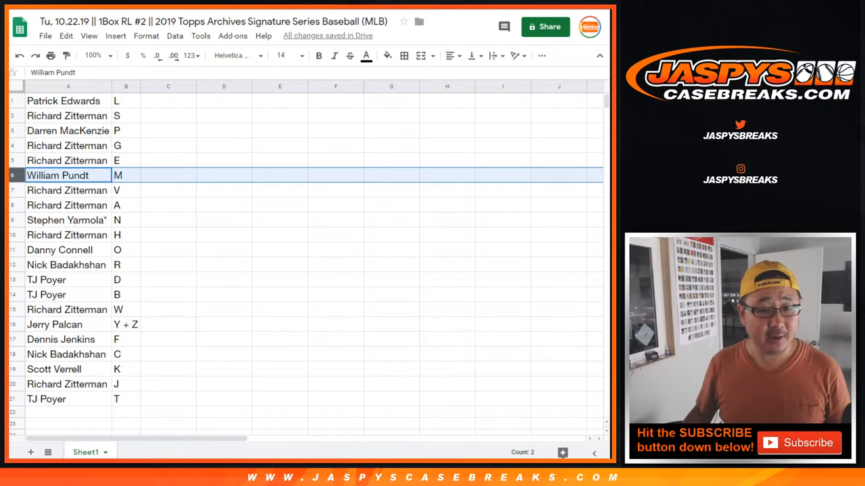
pyautogui.click(67, 190)
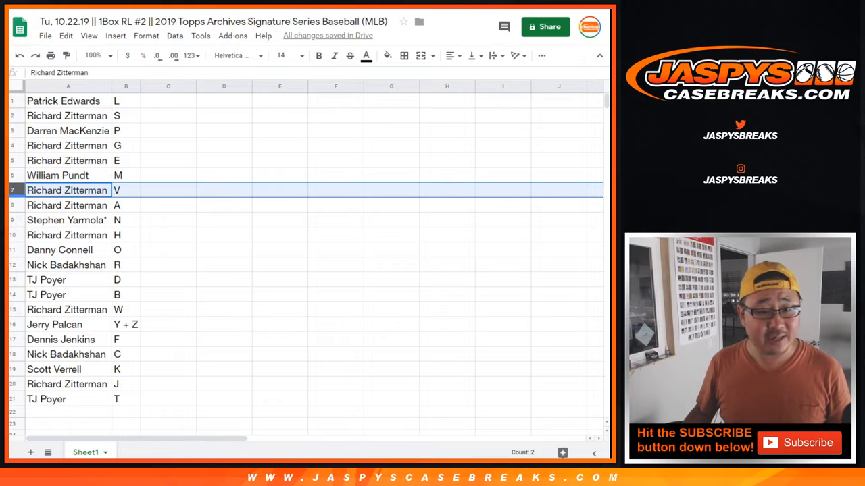
pyautogui.click(68, 219)
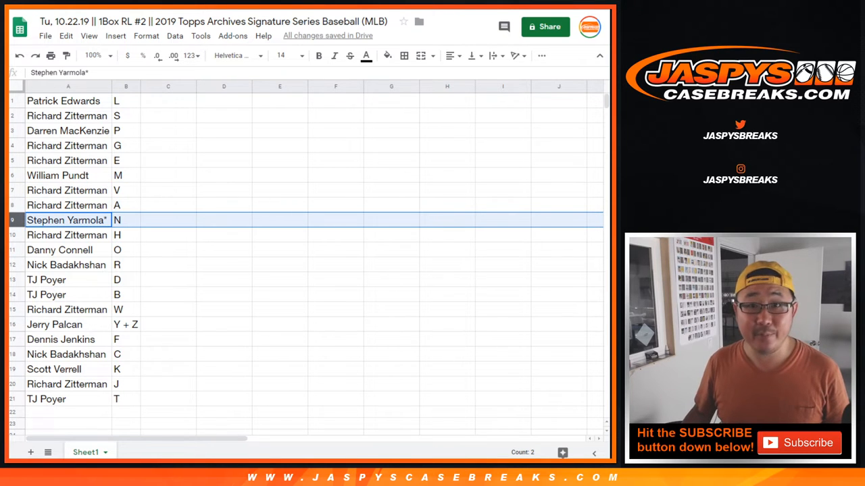
pyautogui.click(60, 250)
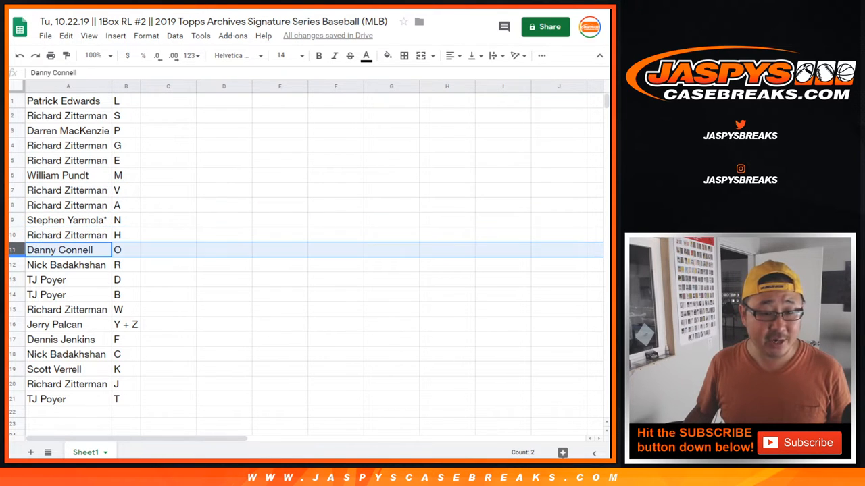
pyautogui.click(46, 279)
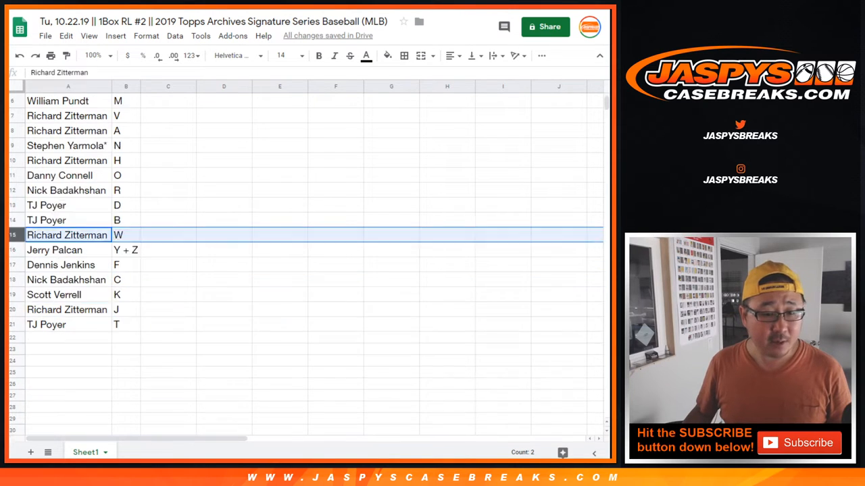
pyautogui.scroll(-3)
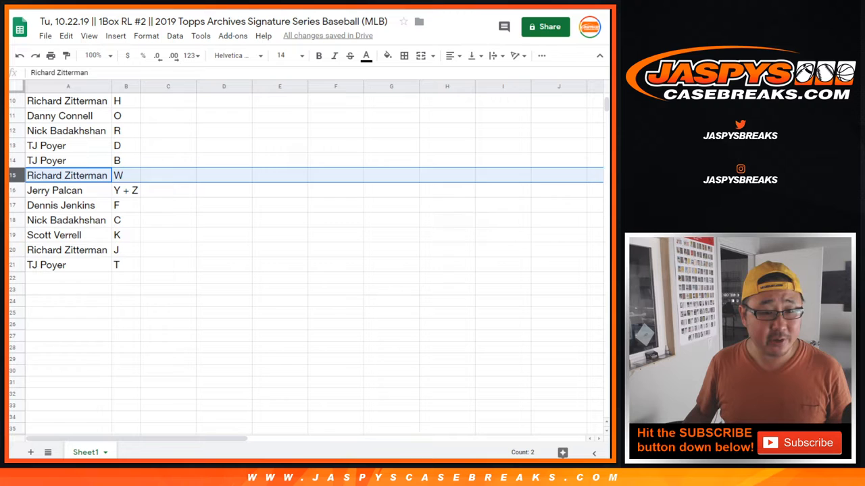
pyautogui.click(61, 205)
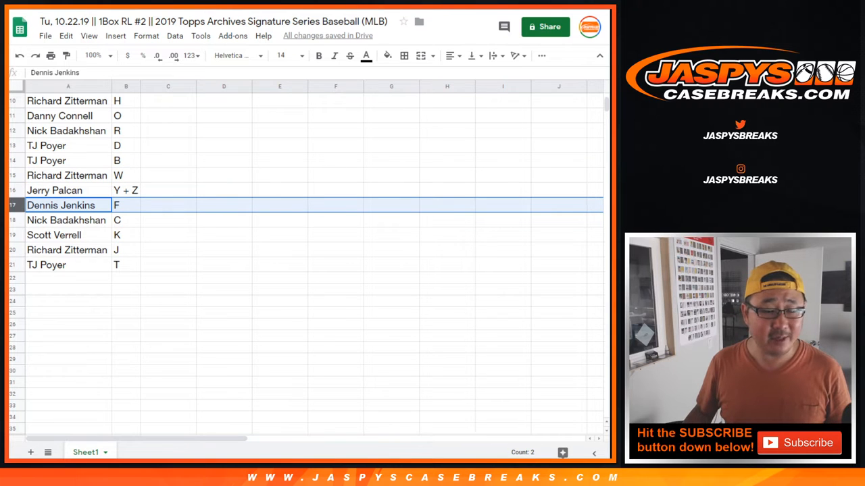
pyautogui.click(54, 235)
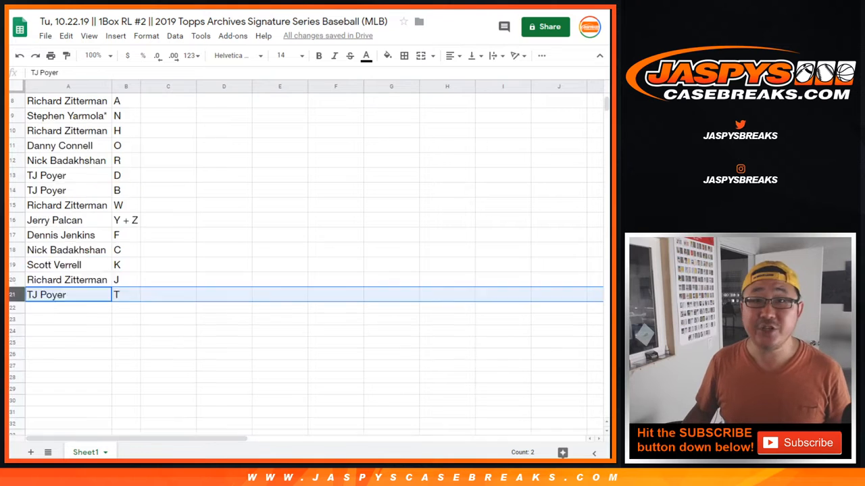
pyautogui.scroll(3)
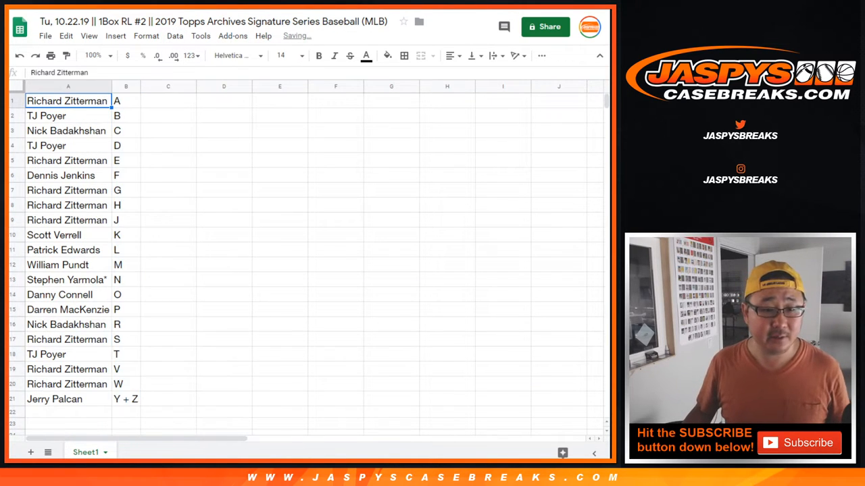
# Step: Give the name–letter table a light blue fill and borders around every cell
pyautogui.click(386, 56)
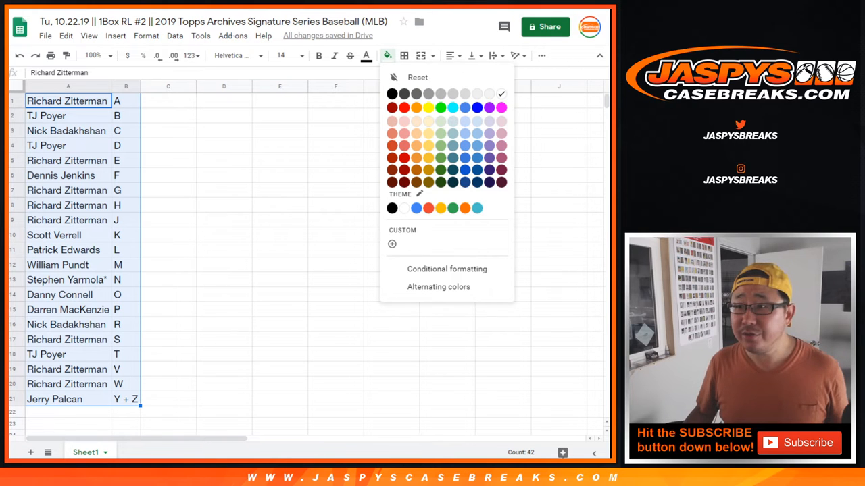
pyautogui.click(404, 56)
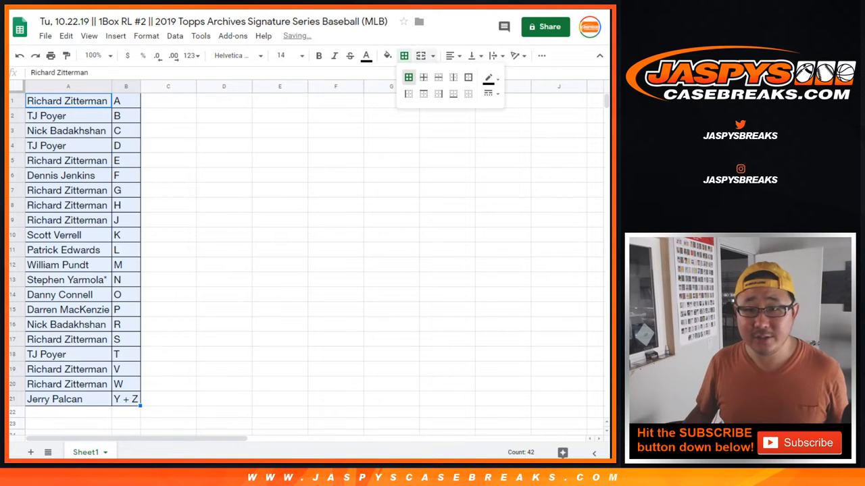
pyautogui.click(408, 75)
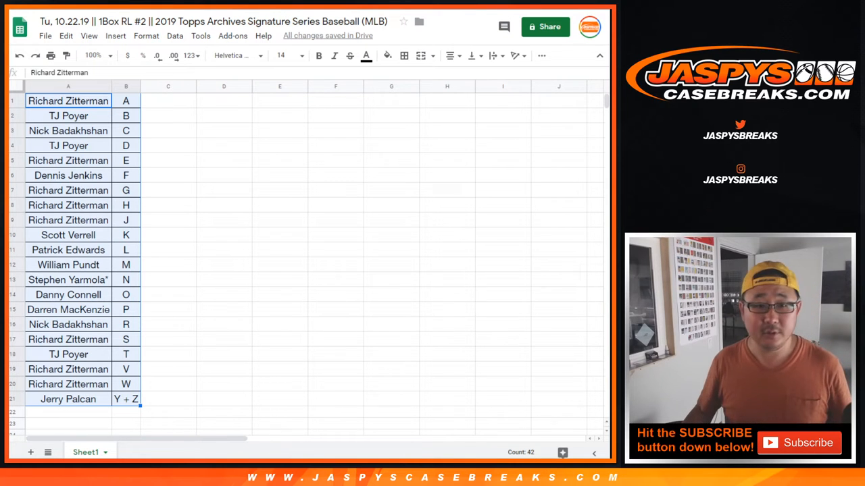
pyautogui.moveTo(172, 55)
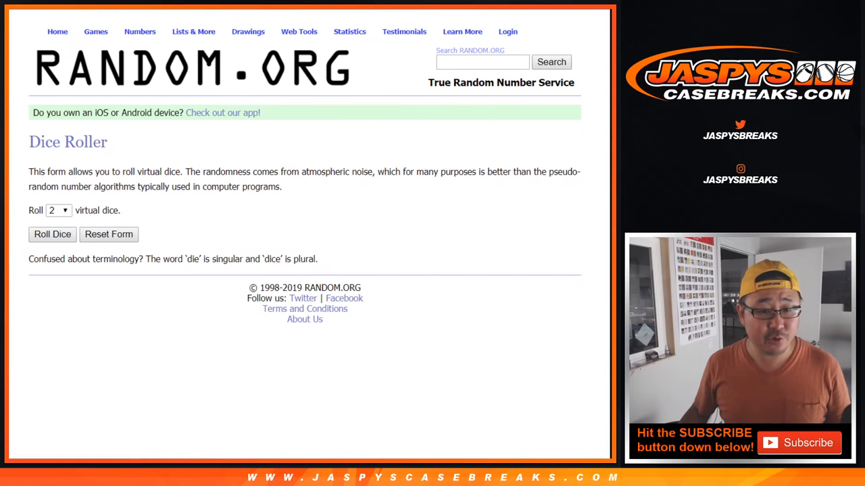
# Step: Return to the List Randomizer, randomize the 21 names and reshuffle them once more
pyautogui.click(51, 235)
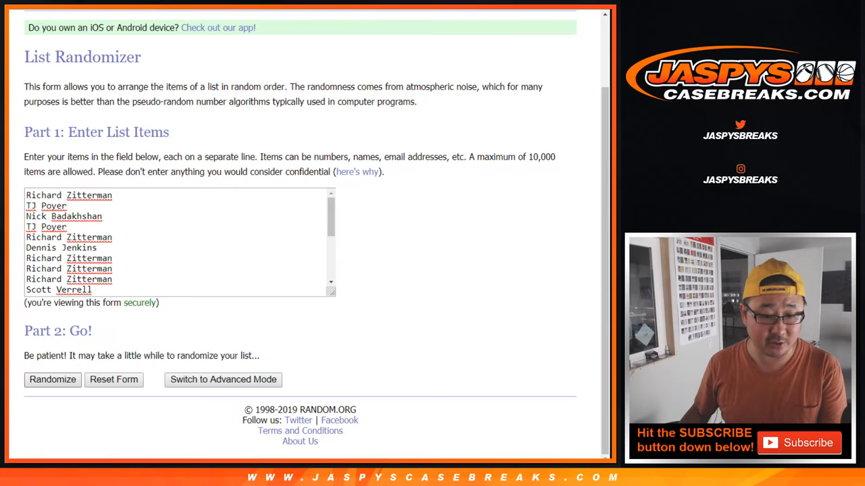
pyautogui.click(51, 378)
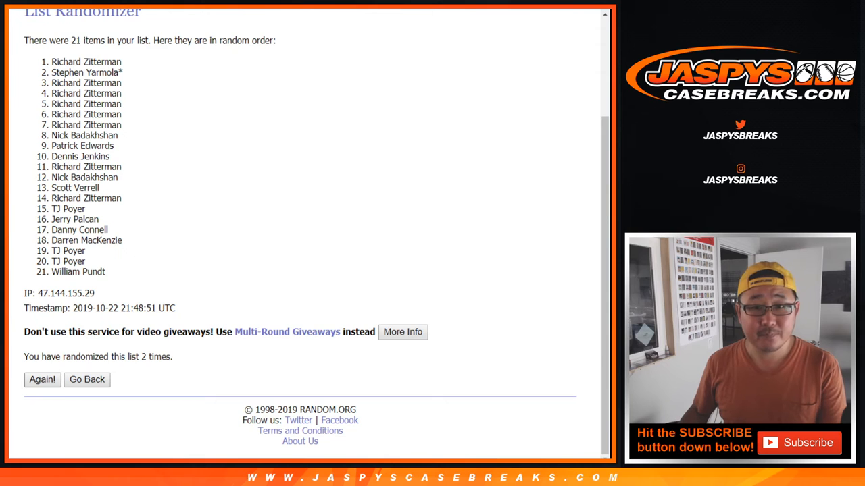
pyautogui.click(42, 379)
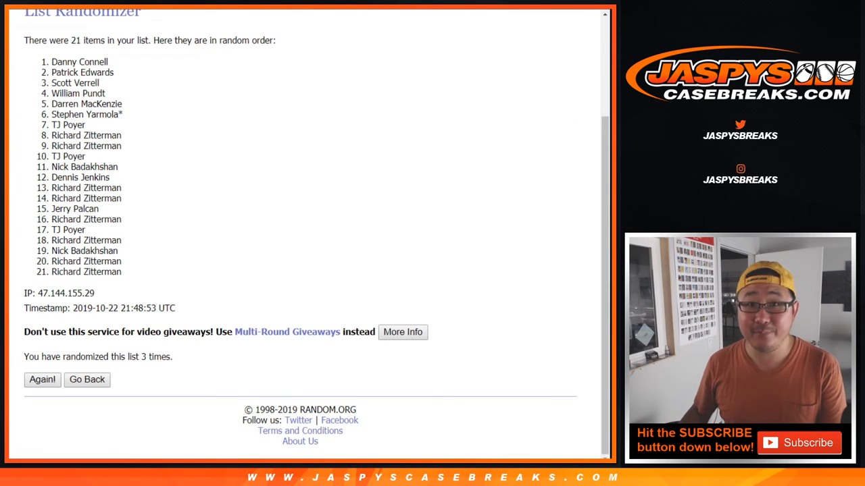